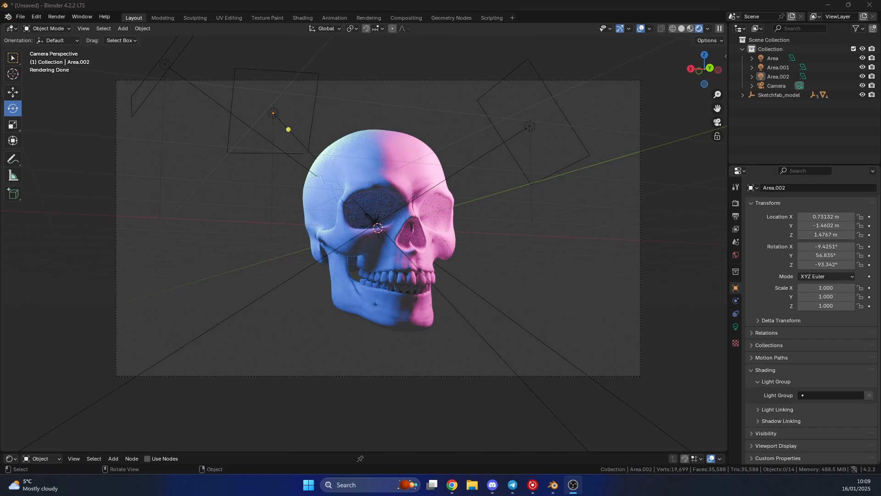
mouse_move(735, 230)
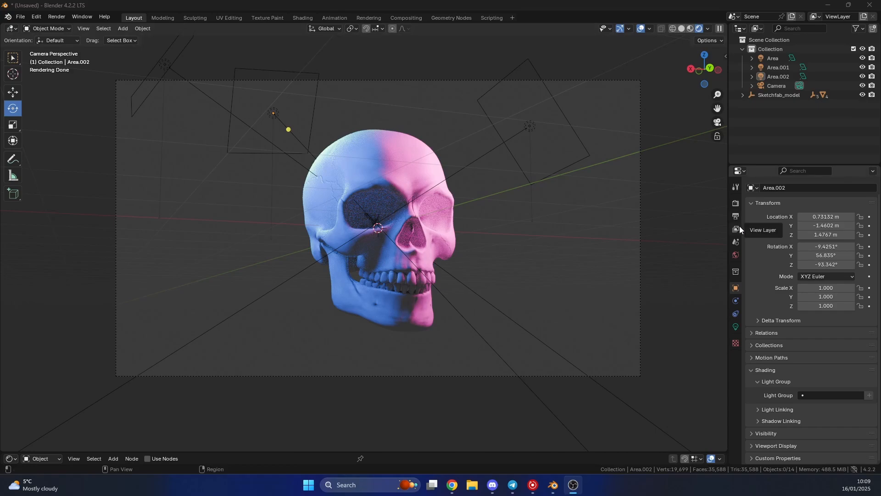
Add two light groups in View Layer Properties, naming the first light1 and creating the second
click(735, 228)
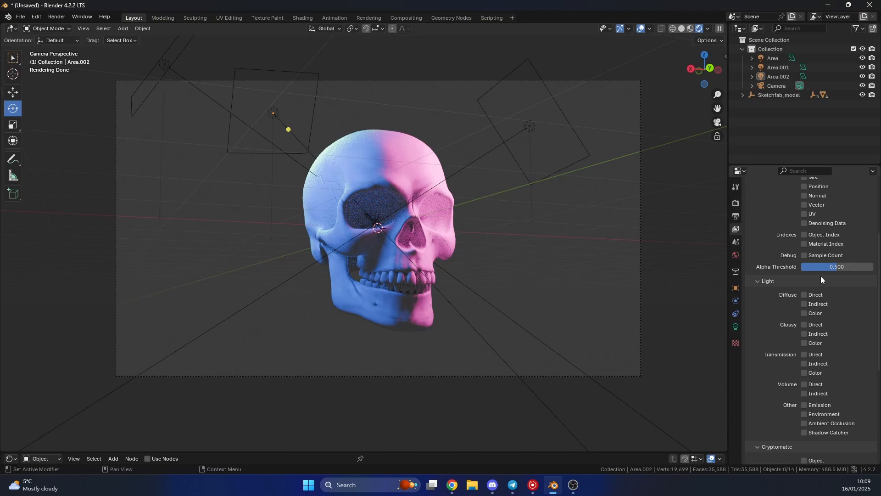
scroll(down, 3)
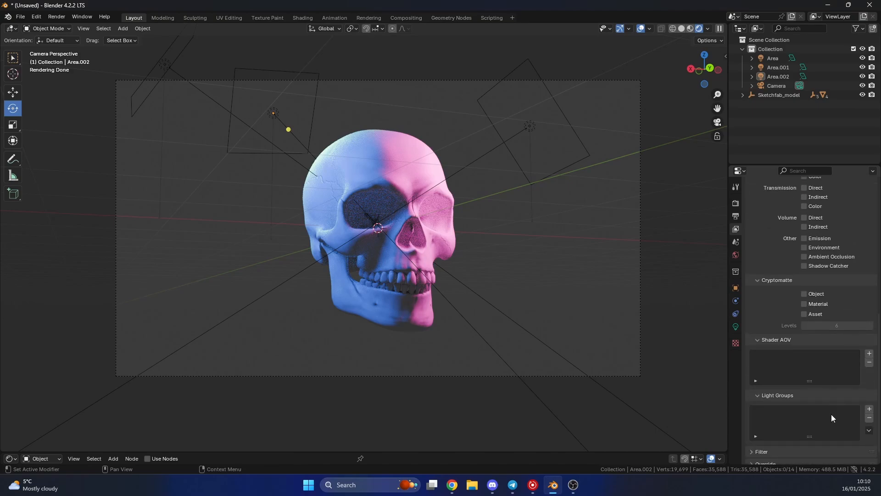
click(868, 408)
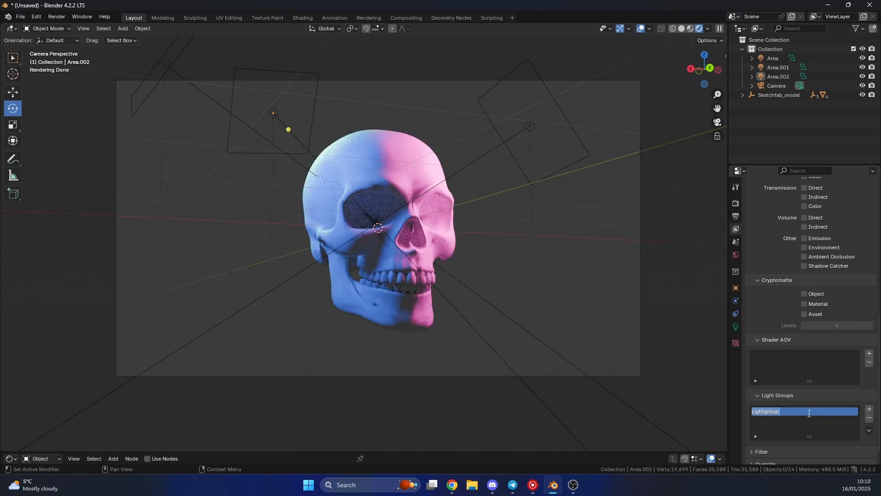
text(light1)
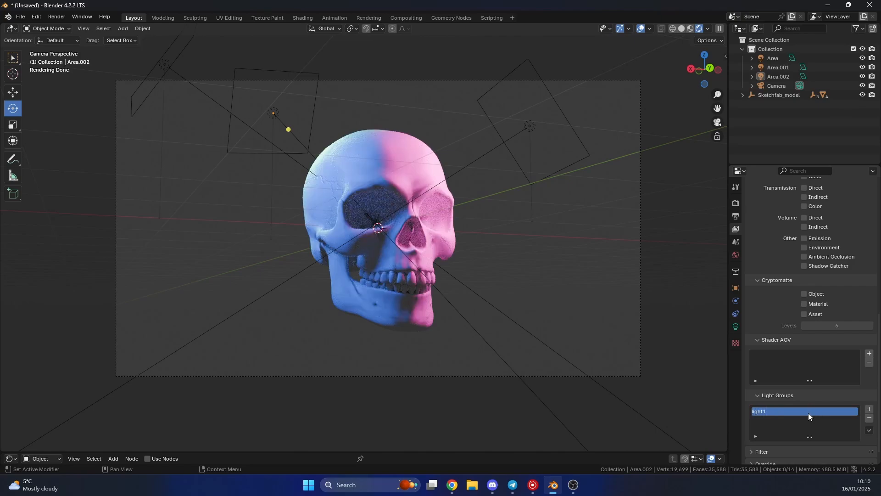
mouse_move(825, 411)
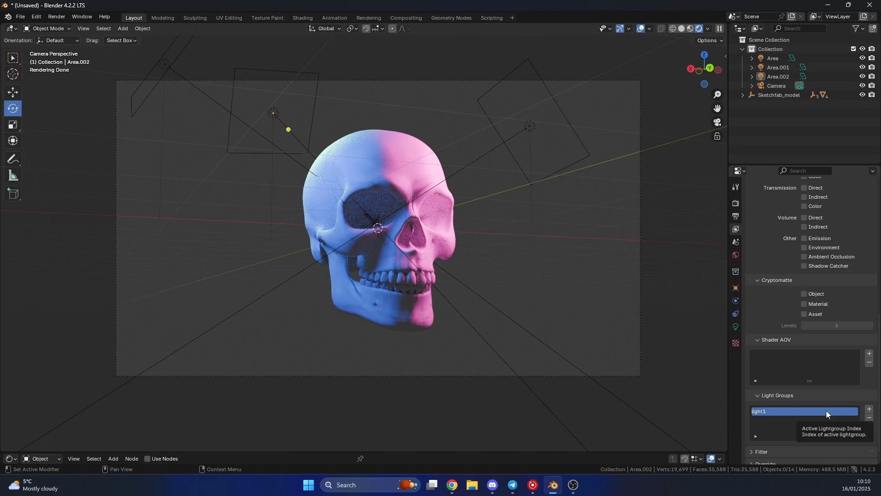
click(868, 409)
text(light2and3)
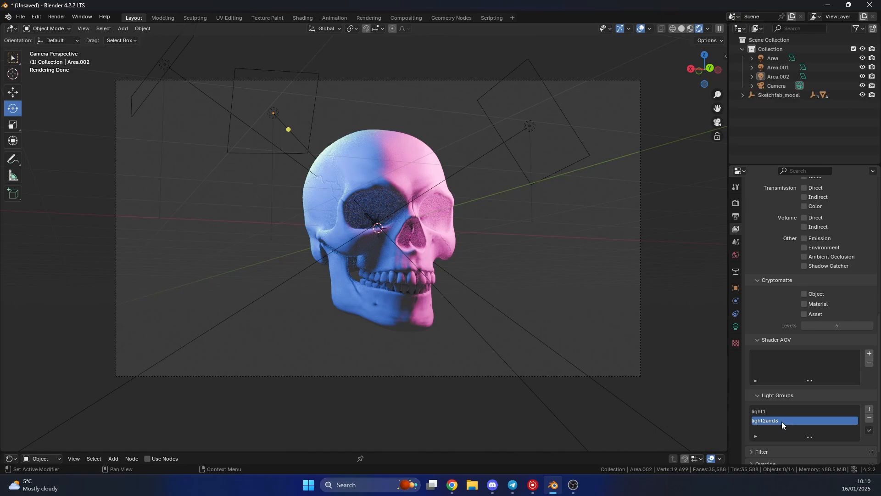
mouse_move(781, 420)
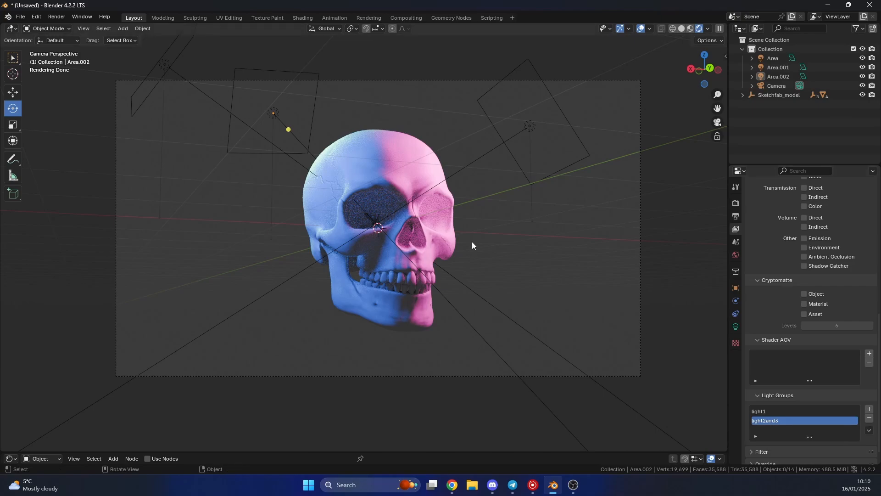
mouse_move(505, 150)
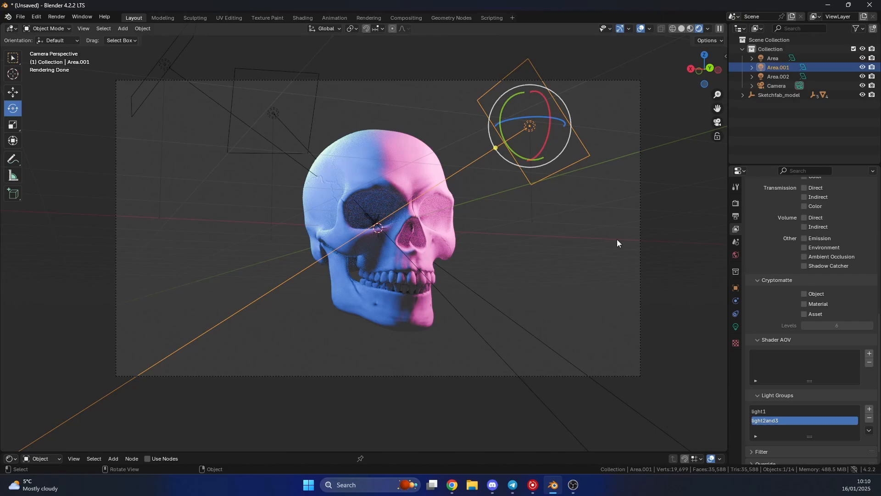
Assign the Area light to the light2and3 group via Object Properties > Shading > Light Group
click(735, 287)
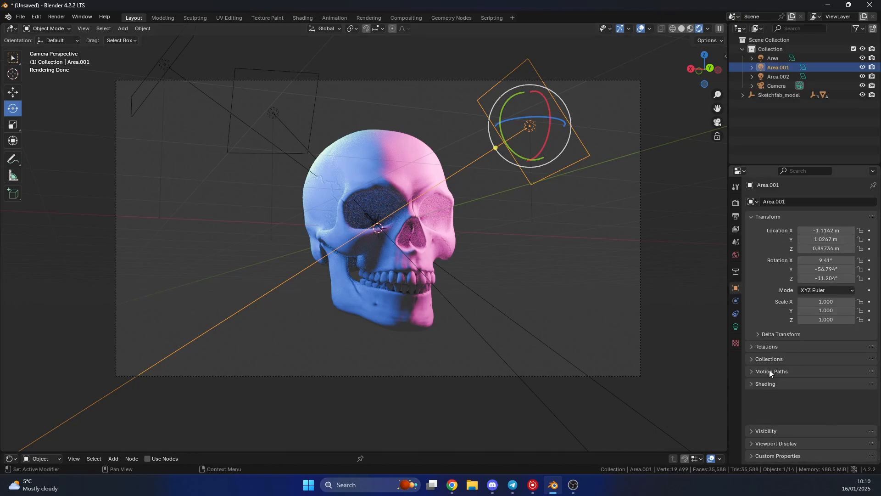
click(766, 383)
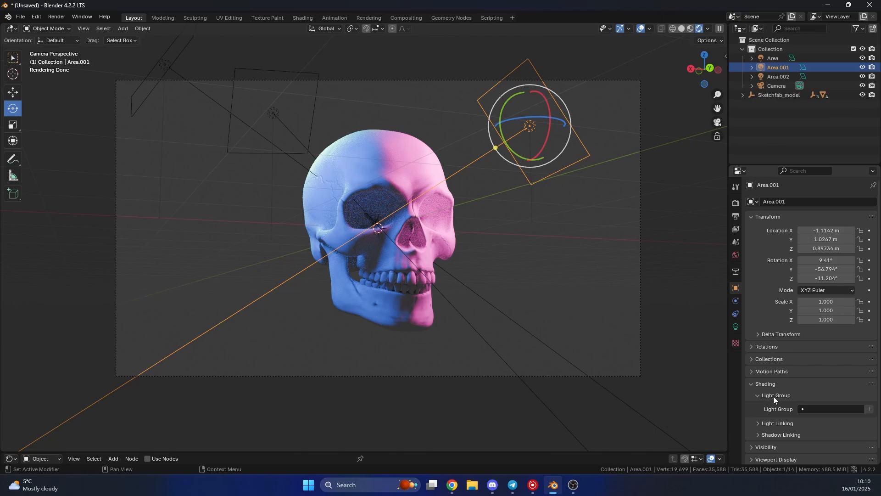
click(831, 408)
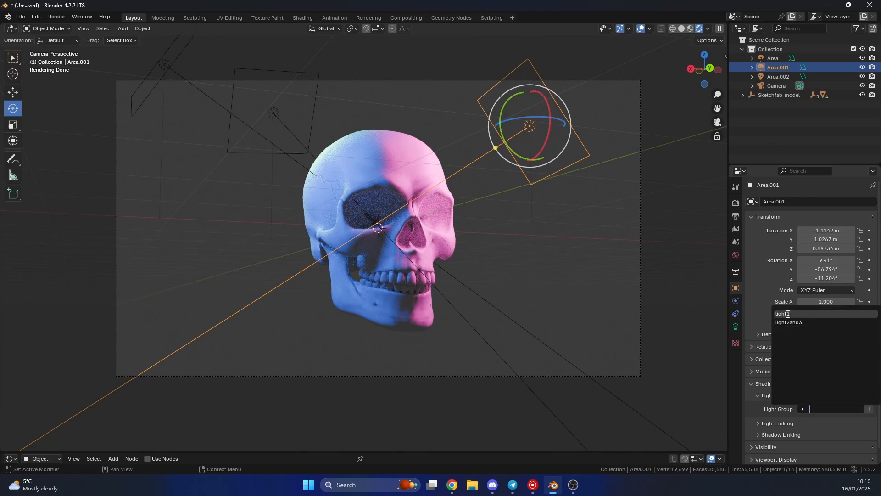
click(780, 313)
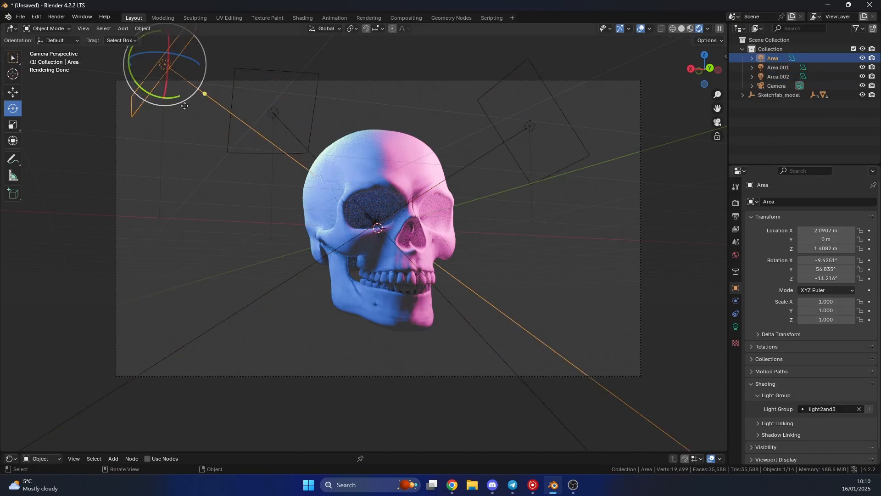
click(826, 409)
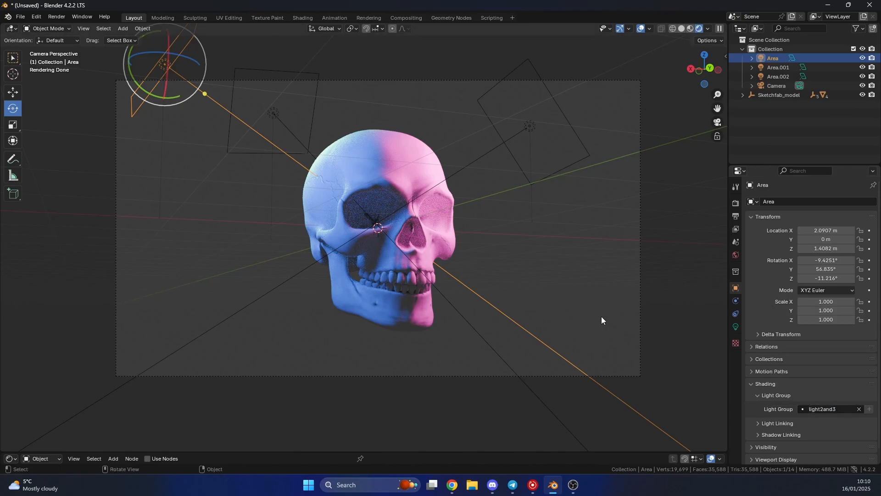
mouse_move(667, 334)
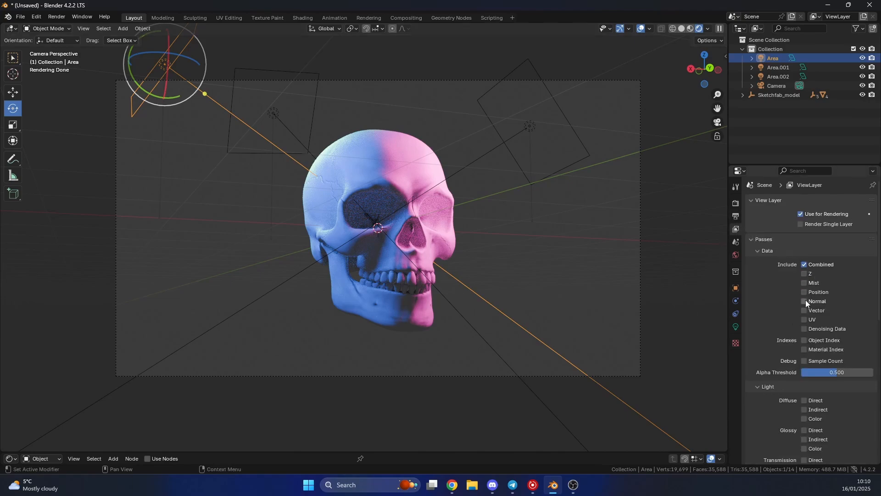
Enable the Normal data pass in the view layer's Passes settings
click(803, 300)
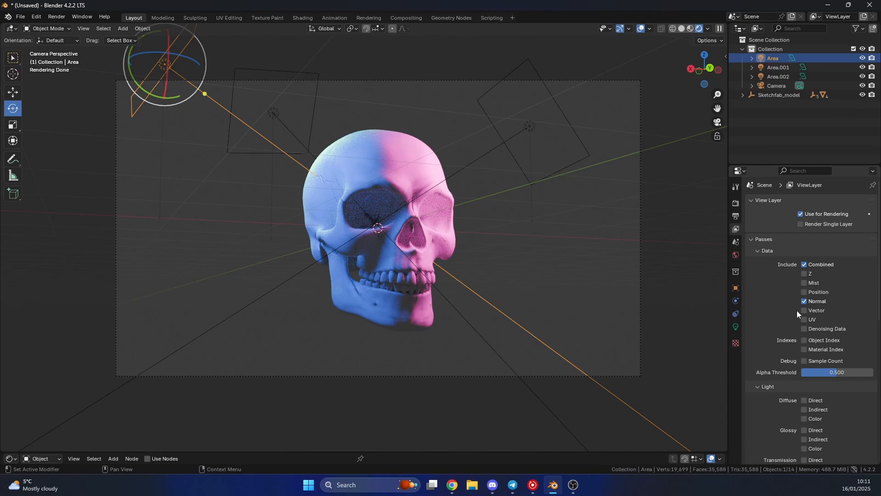
mouse_move(580, 304)
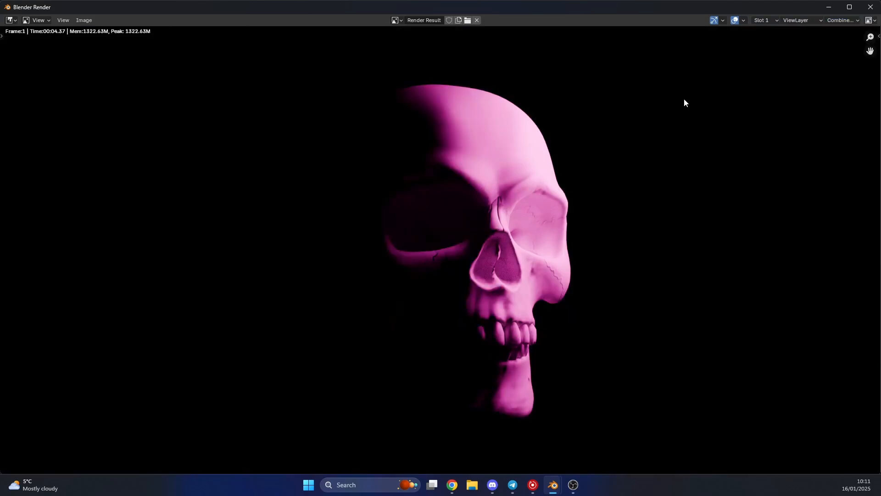
mouse_move(482, 248)
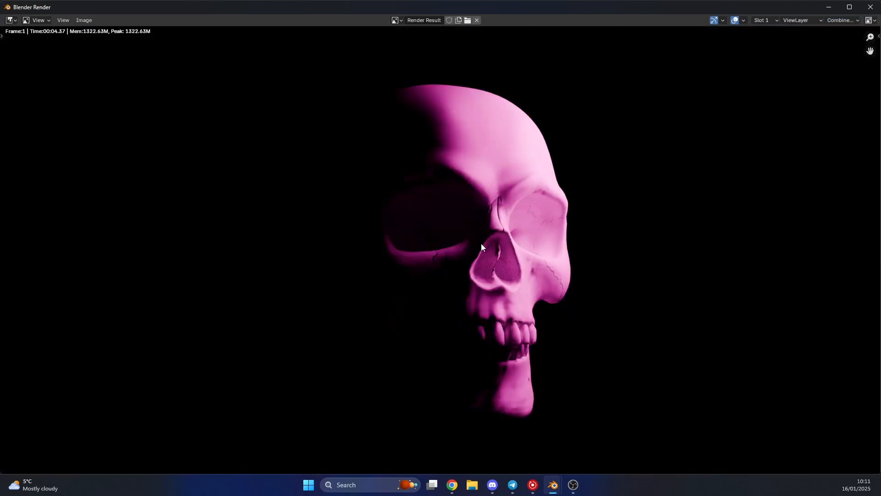
Inspect the Combined_light2and3 pass from the render result's pass list
click(842, 20)
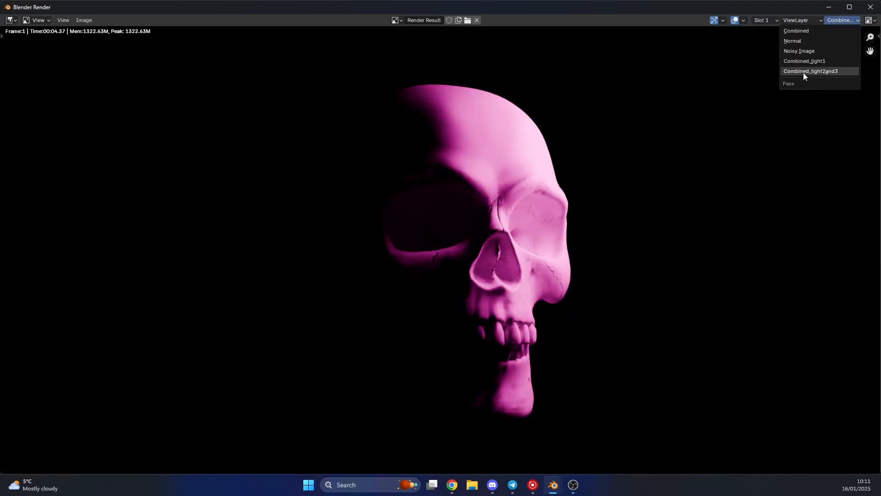
click(803, 61)
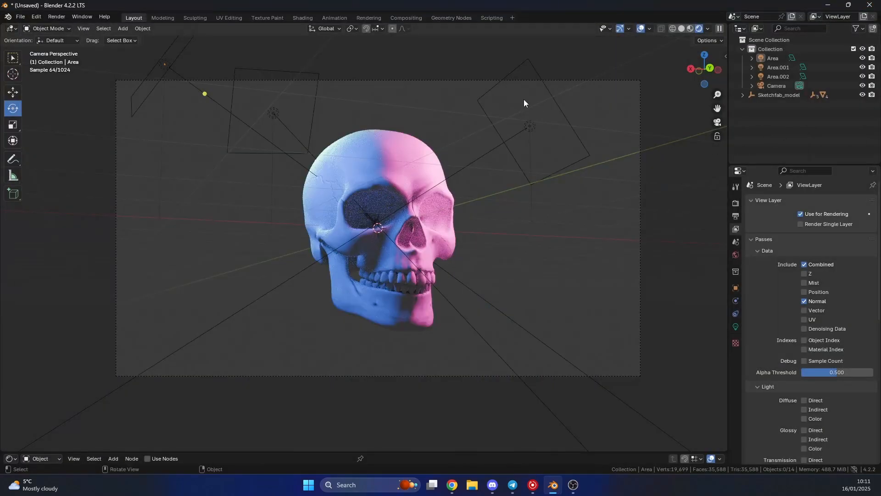
In Compositing, add a Mix node blending Combined_light1 and Combined_light2and3 at factor 0.592 into the Viewer
click(404, 17)
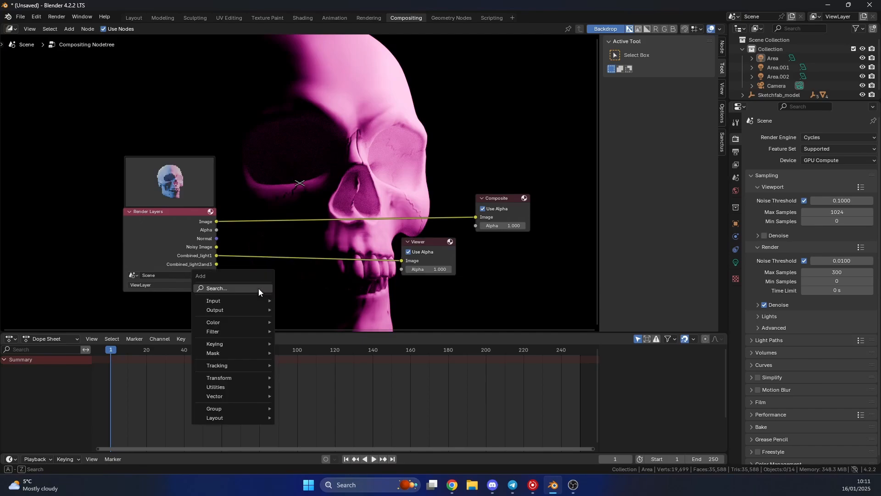
click(213, 322)
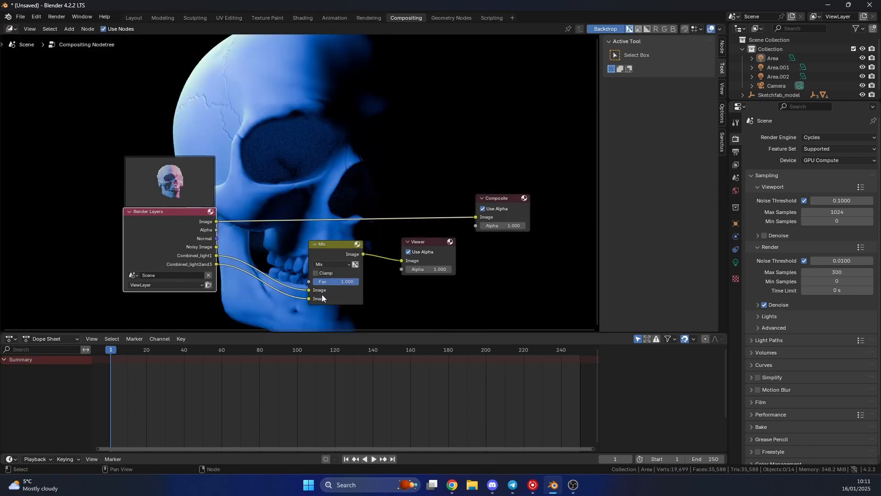
drag(336, 281, 347, 281)
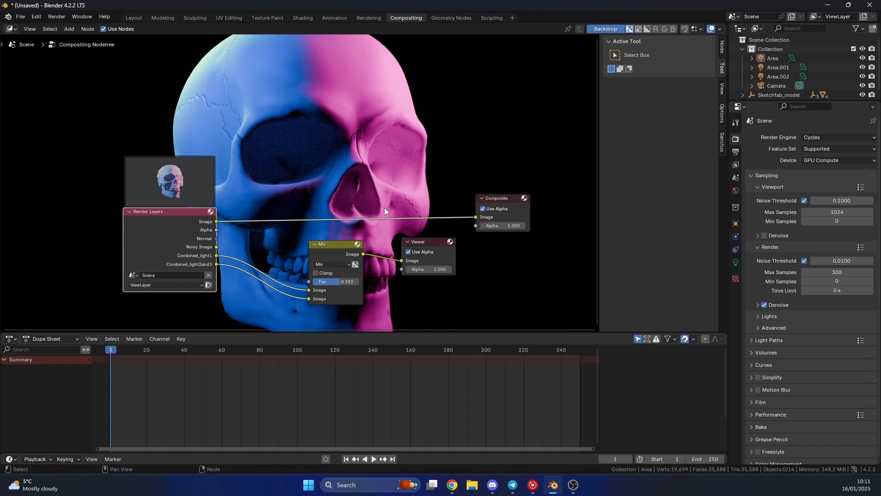
mouse_move(239, 249)
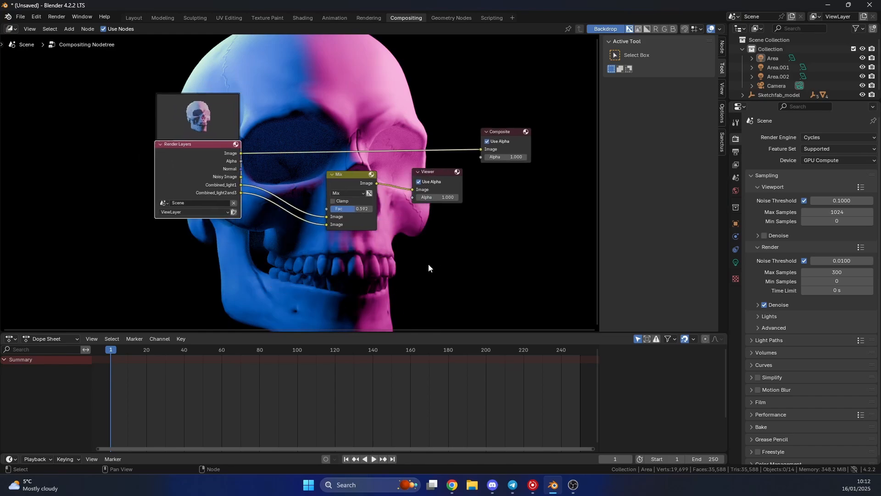
Add a Normal node fed by the Render Layers Normal pass and place it below Render Layers
text(norm)
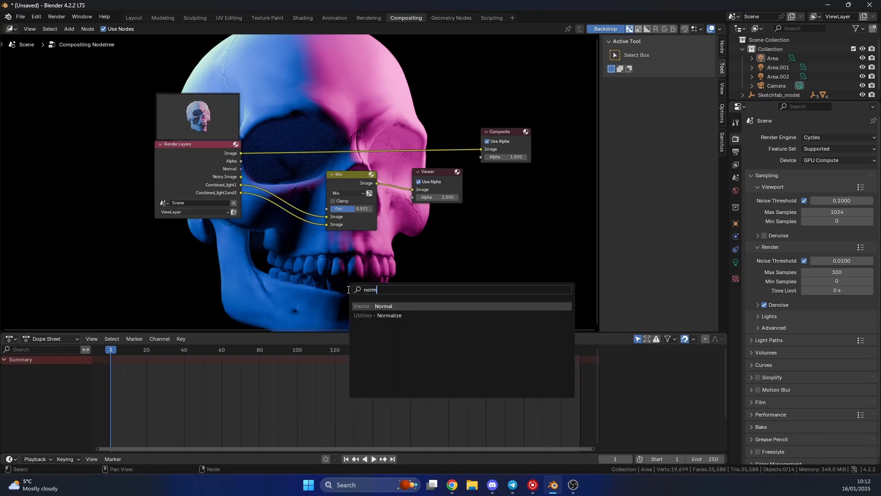
click(384, 306)
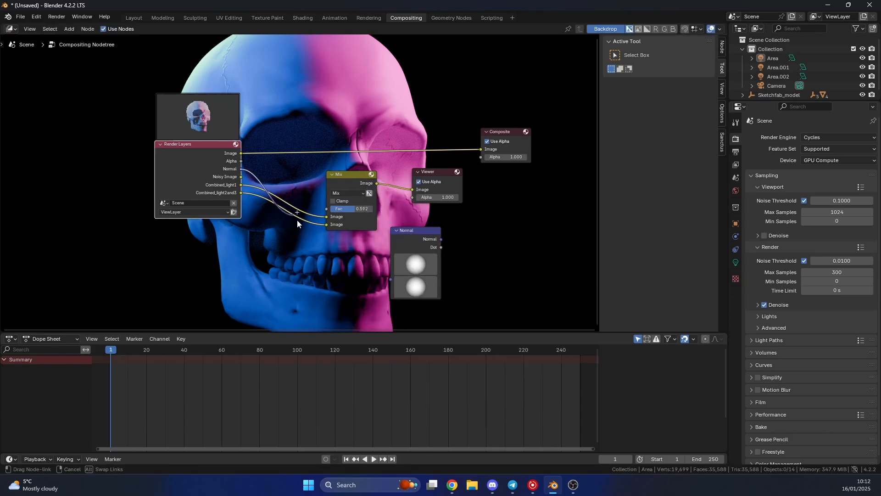
drag(414, 230, 279, 241)
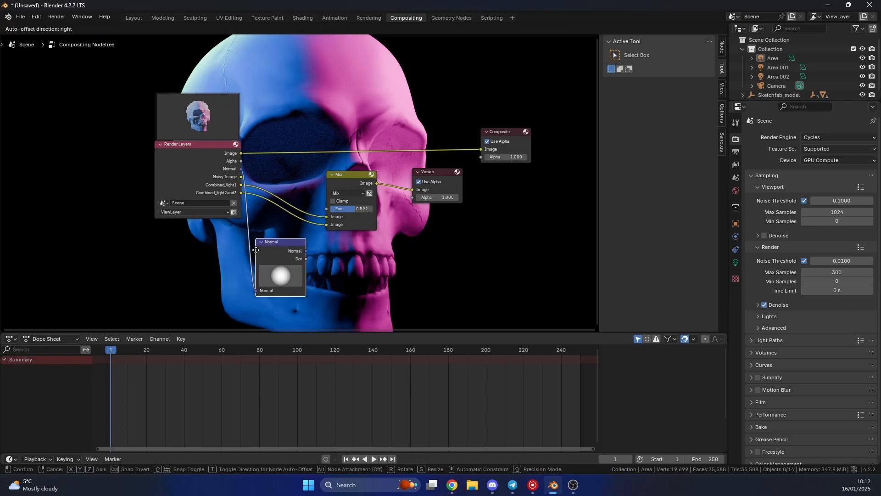